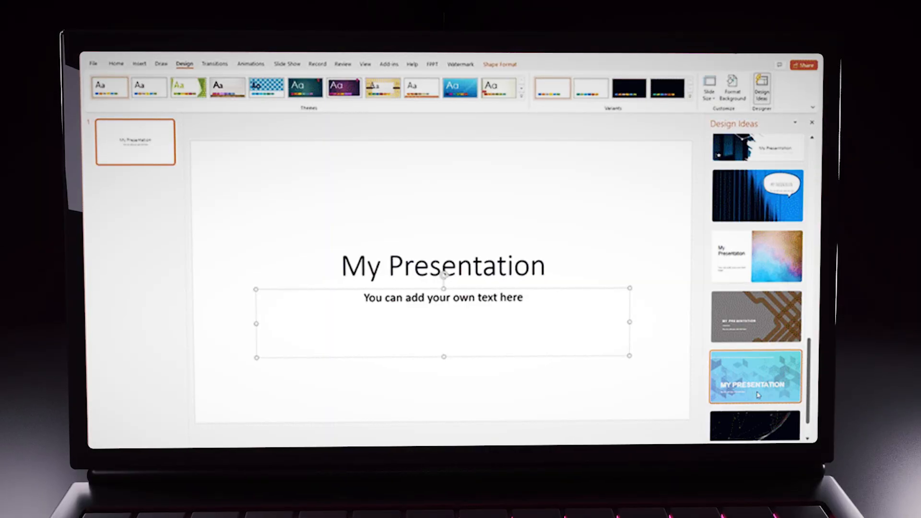
Browse PowerPoint's suggested Design Ideas for the 'My Presentation' title slide.
click(756, 255)
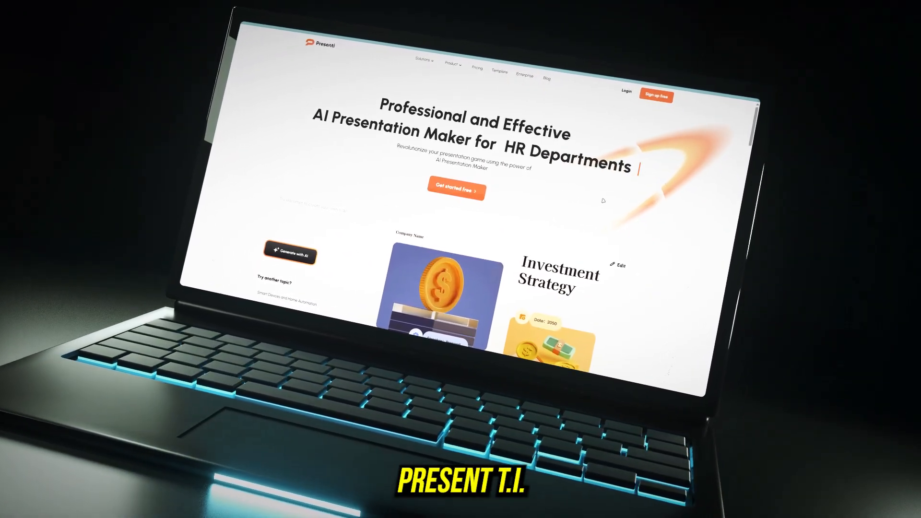
From My files, start Convert File to import a Word, PDF or TXT document.
scroll(down, 3)
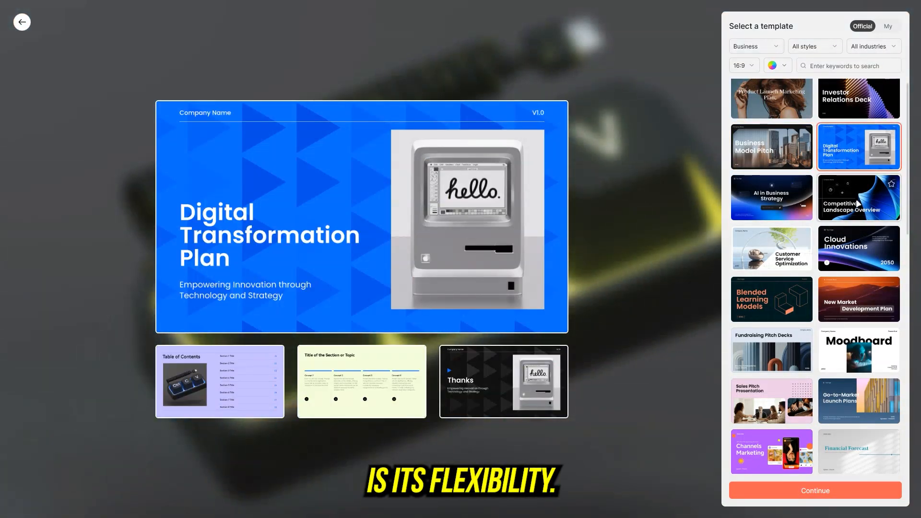
click(22, 22)
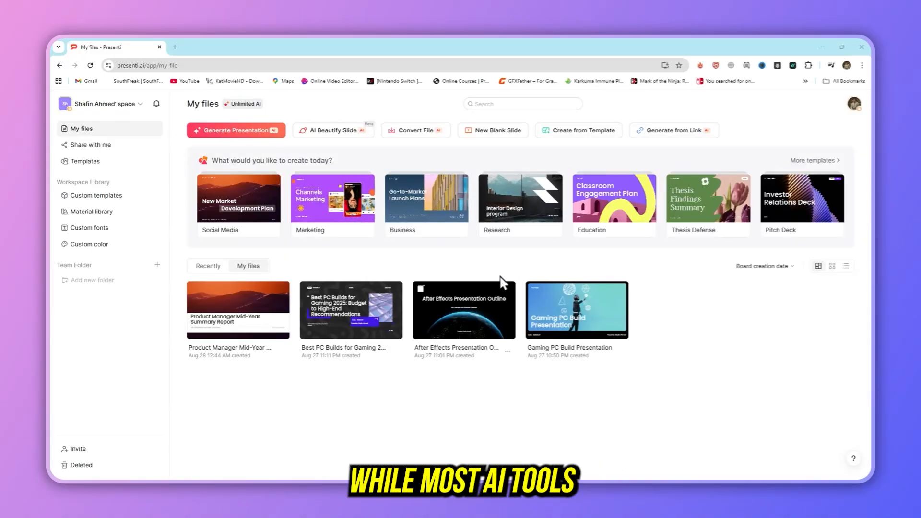
click(236, 130)
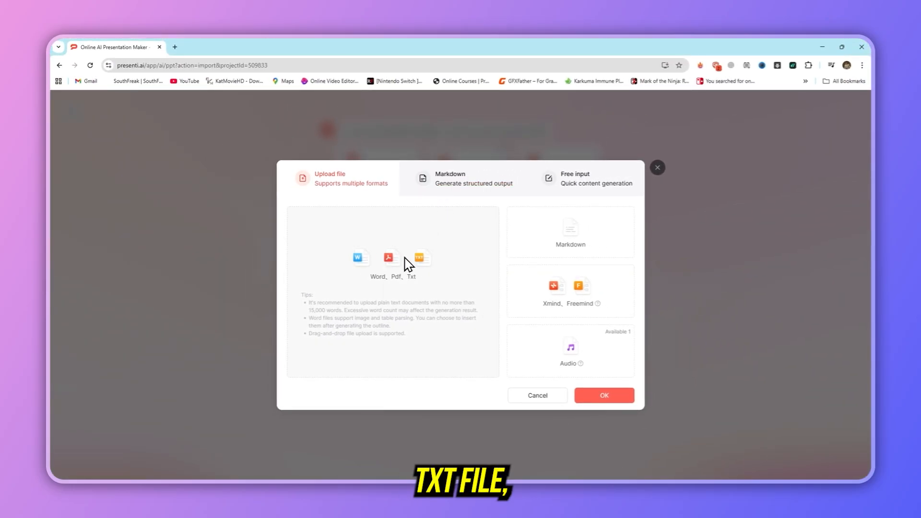
Review the Markdown After Effects outline and choose the blue spiral template theme to generate the deck.
click(464, 178)
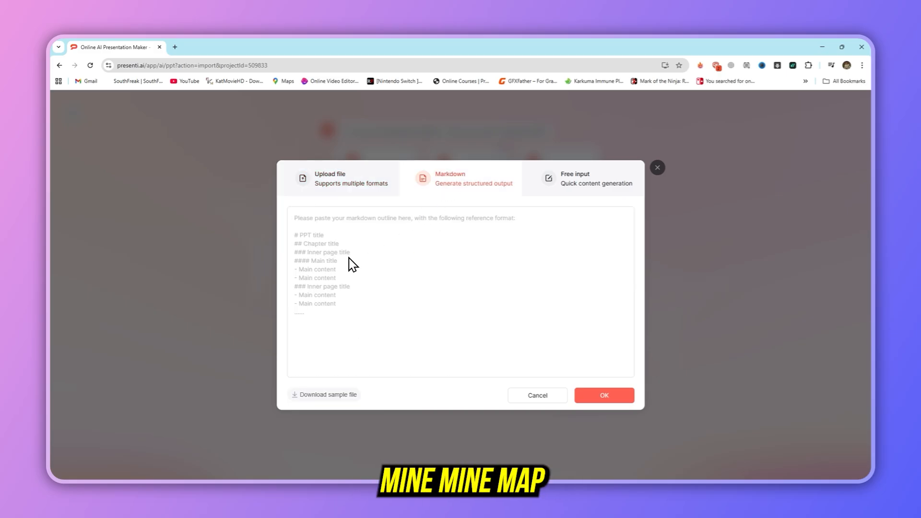
click(603, 394)
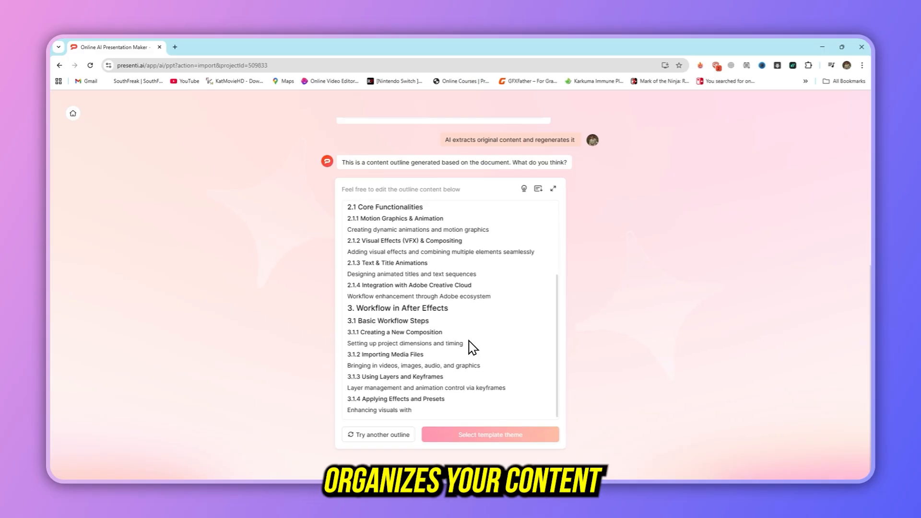
scroll(down, 3)
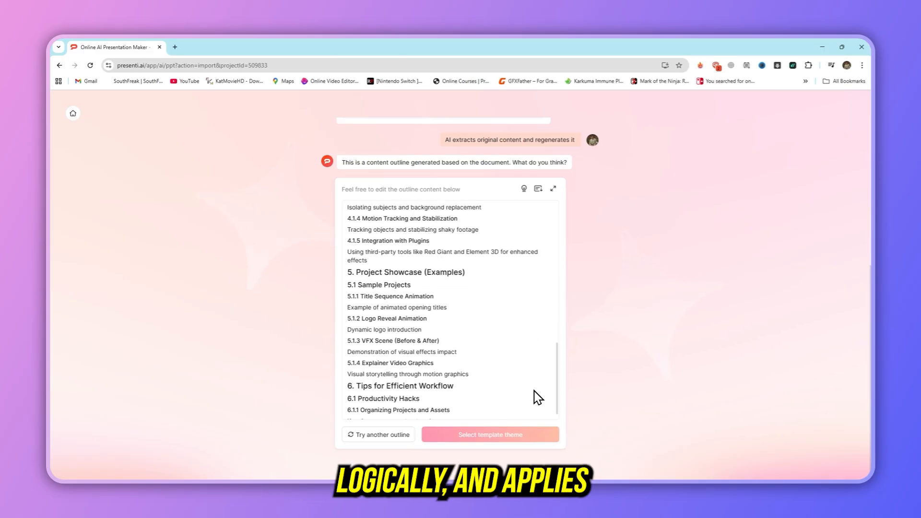
click(489, 435)
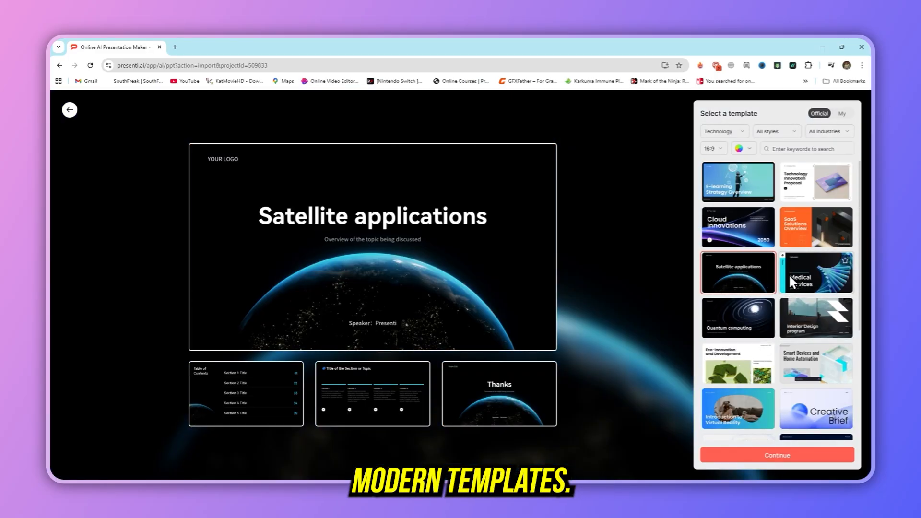
click(776, 454)
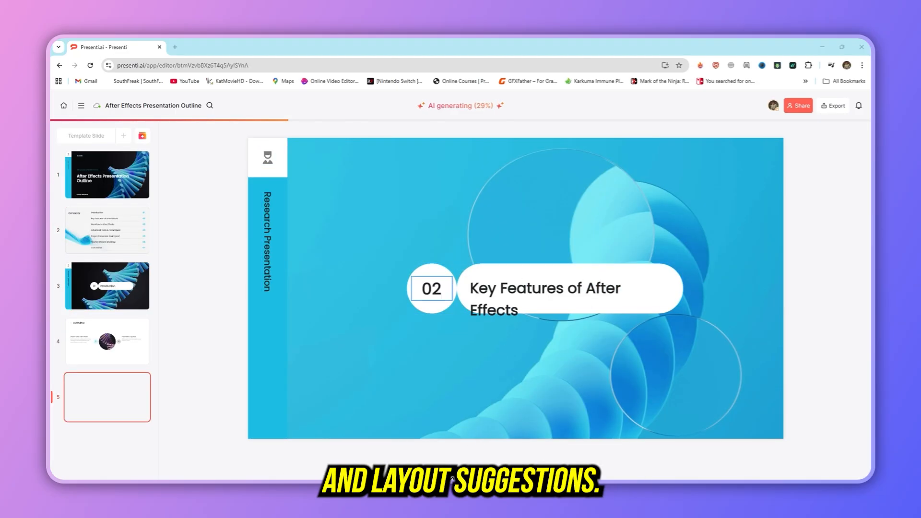
View the Introduction slide, check the deck's font settings and AI layout tools before exporting as PPTX.
click(106, 286)
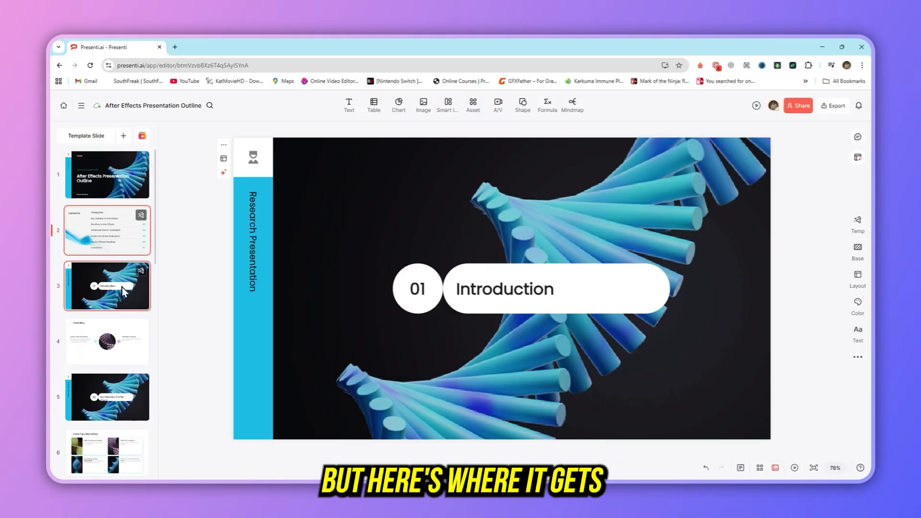
click(107, 174)
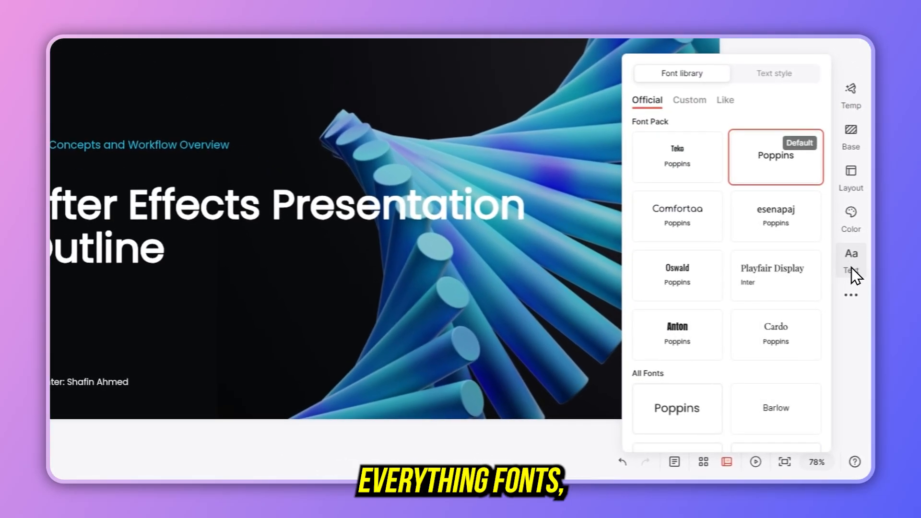
click(850, 174)
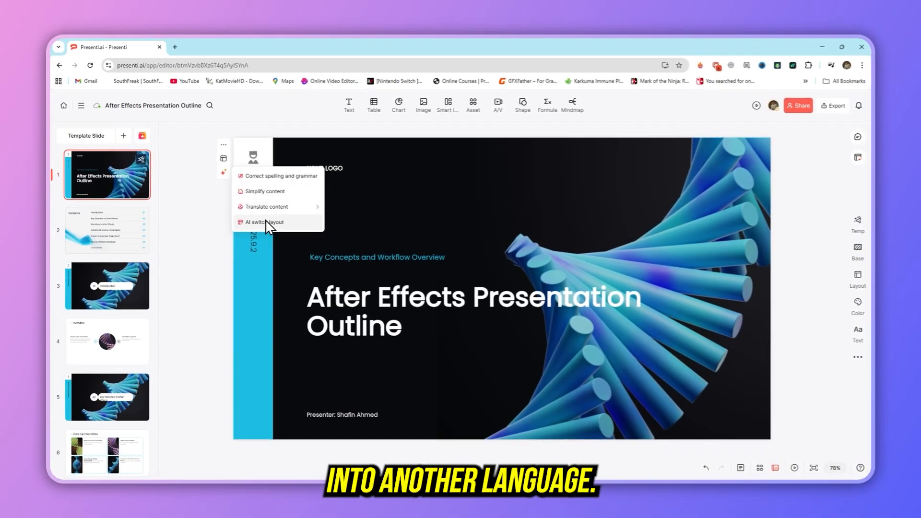
click(832, 105)
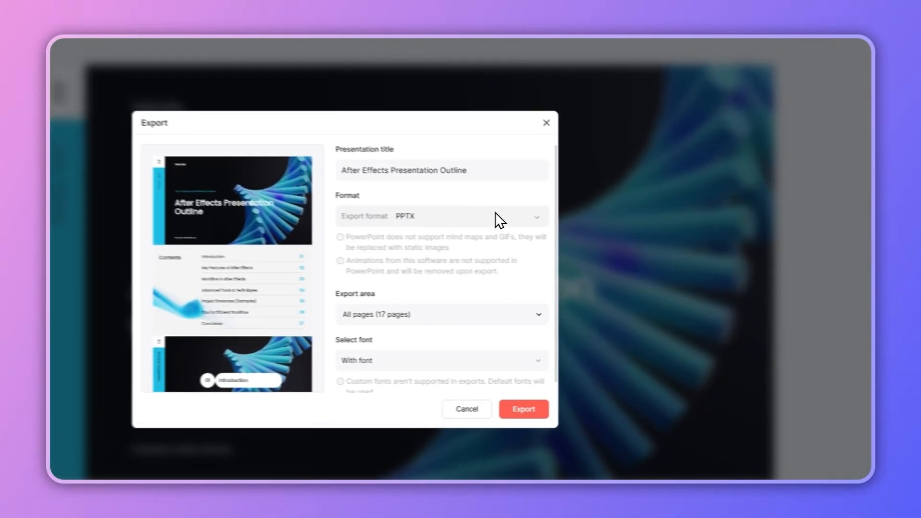
Look over the import dialog and Chart library, then go to the Pricing page.
click(437, 216)
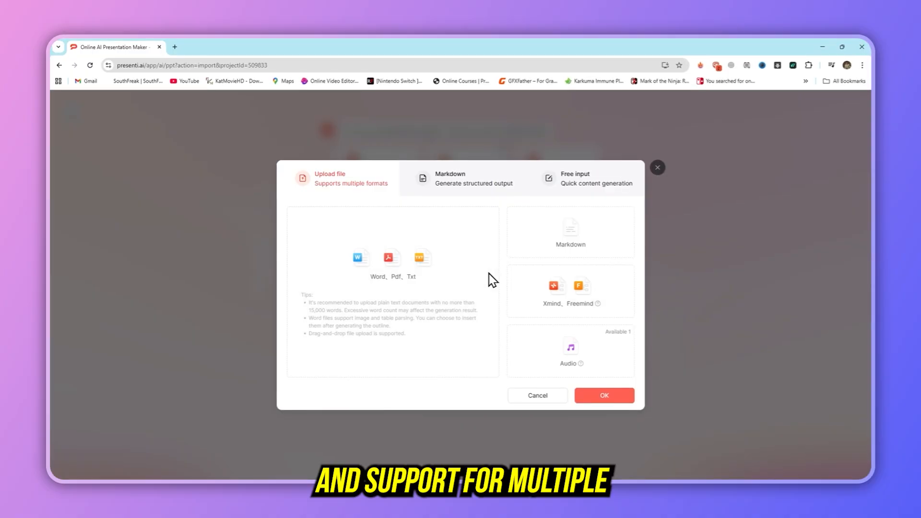
click(604, 395)
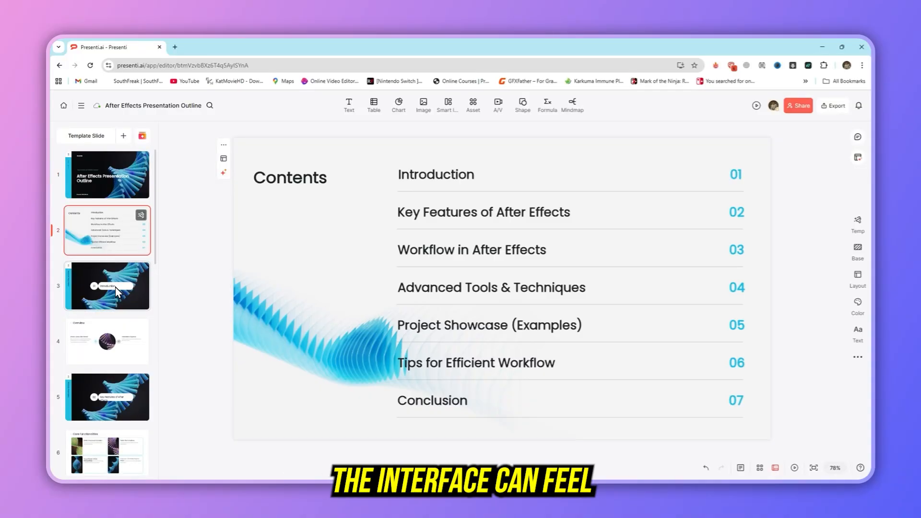
click(397, 104)
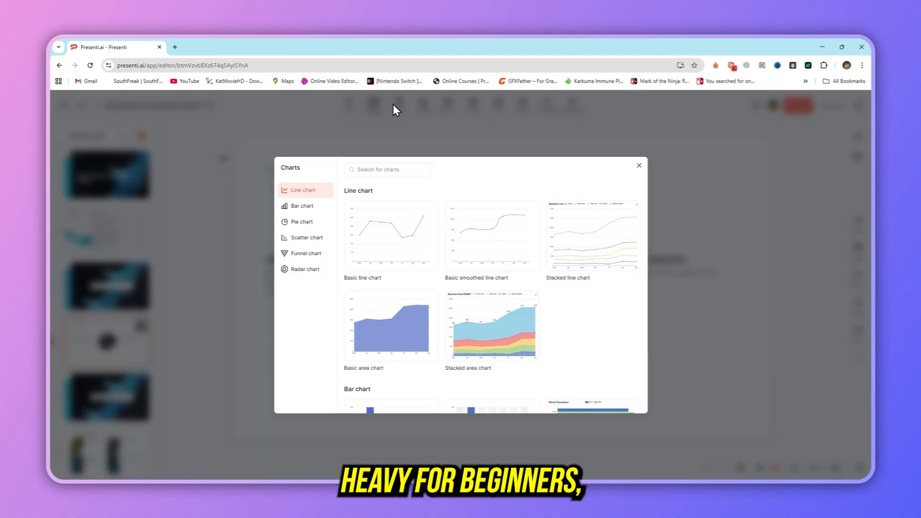
click(639, 165)
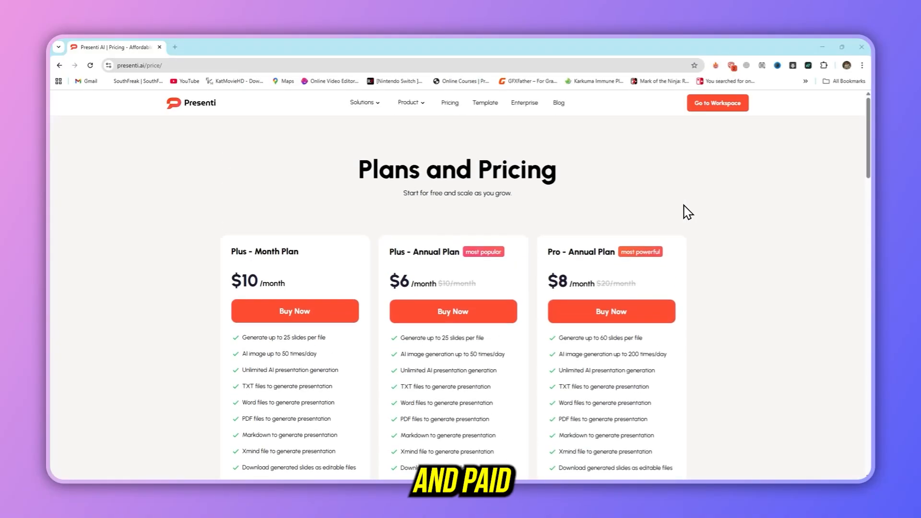
Scroll the pricing page to read the Plus monthly, Plus annual and Pro annual feature lists.
scroll(down, 3)
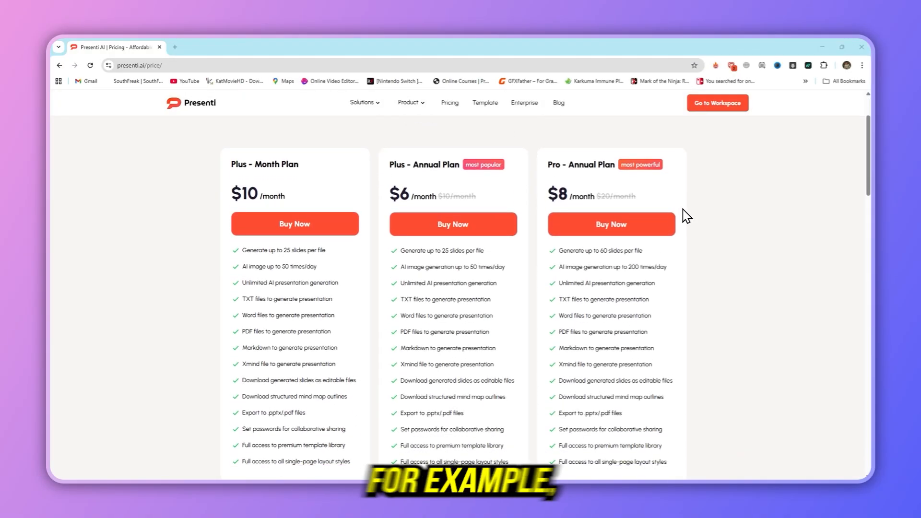
scroll(down, 3)
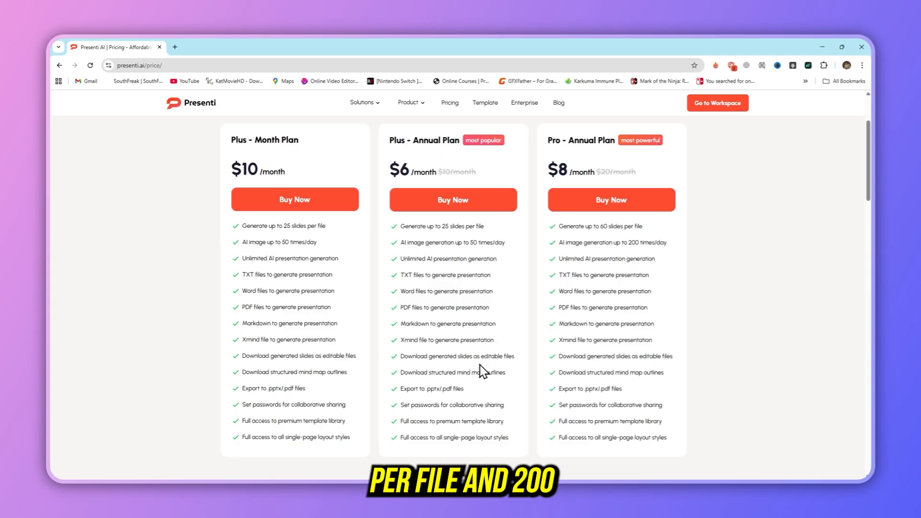
mouse_move(485, 323)
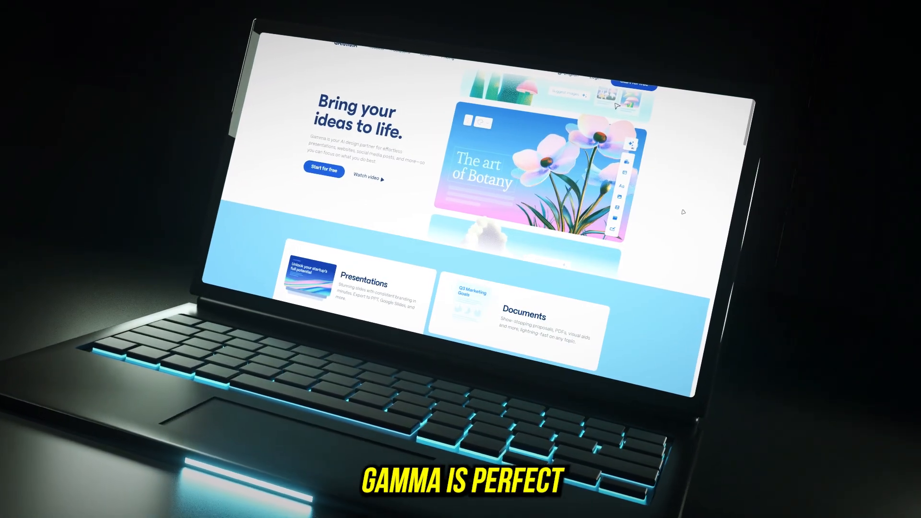
Enter the prompt 'AI in Healthcare' and generate an outline for the presentation.
scroll(down, 3)
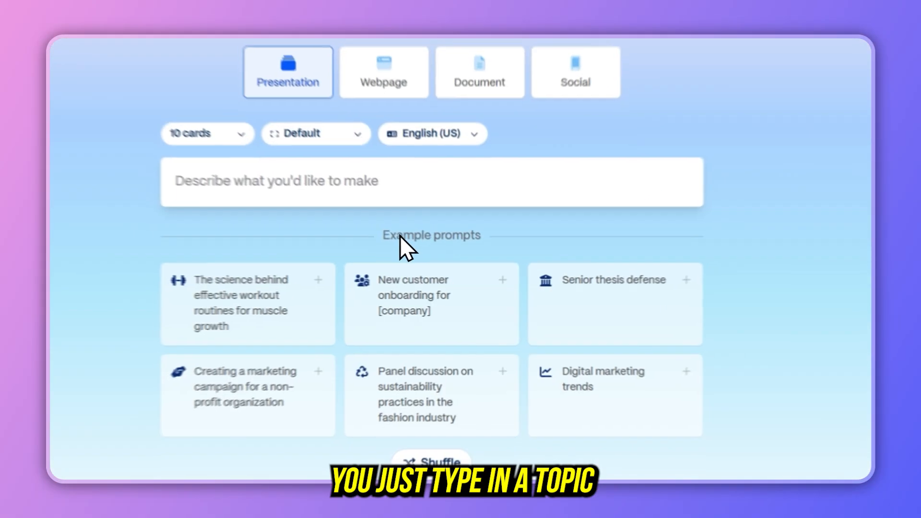
text(AI in Healthcare)
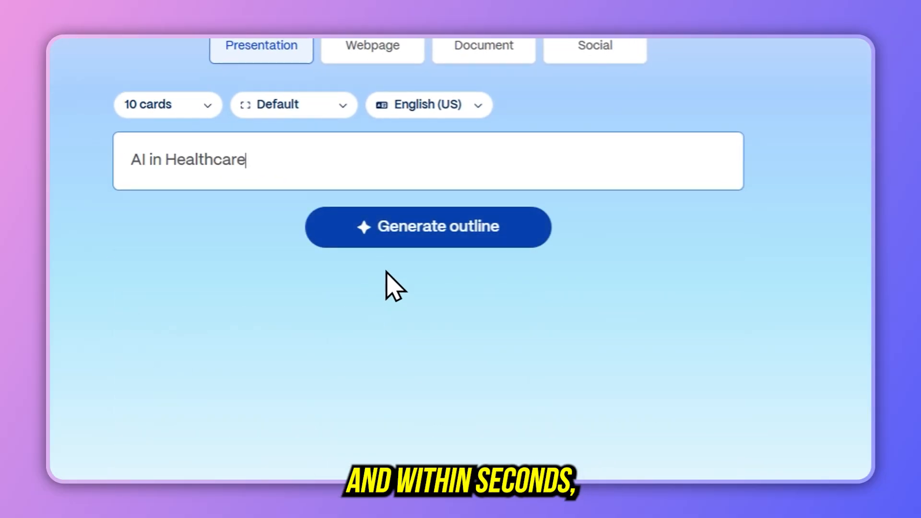
click(427, 227)
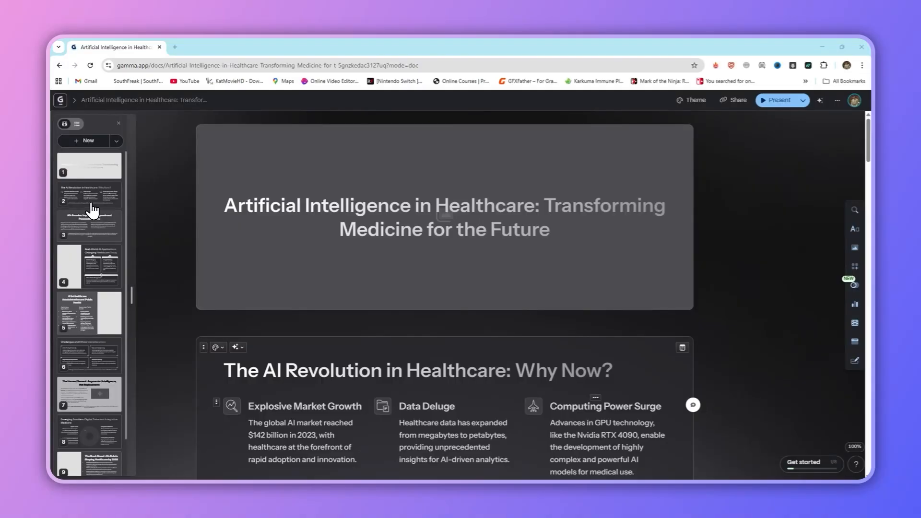
Visit The AI Revolution in Healthcare card, check Smart layouts, then jump to the AI's Promise card.
click(853, 266)
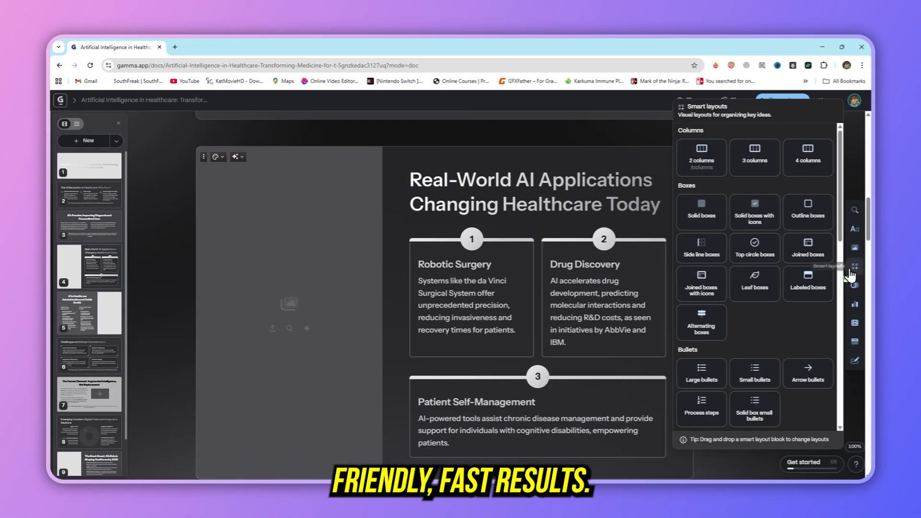
click(855, 230)
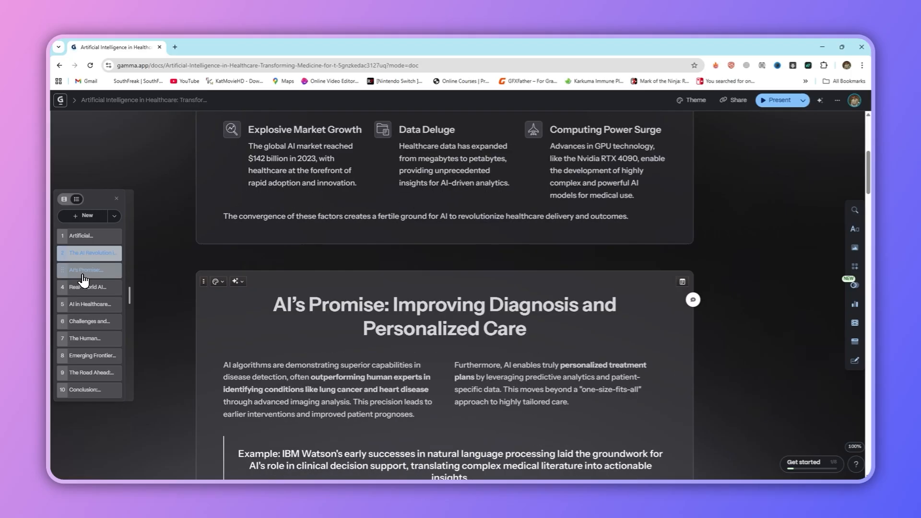
click(90, 305)
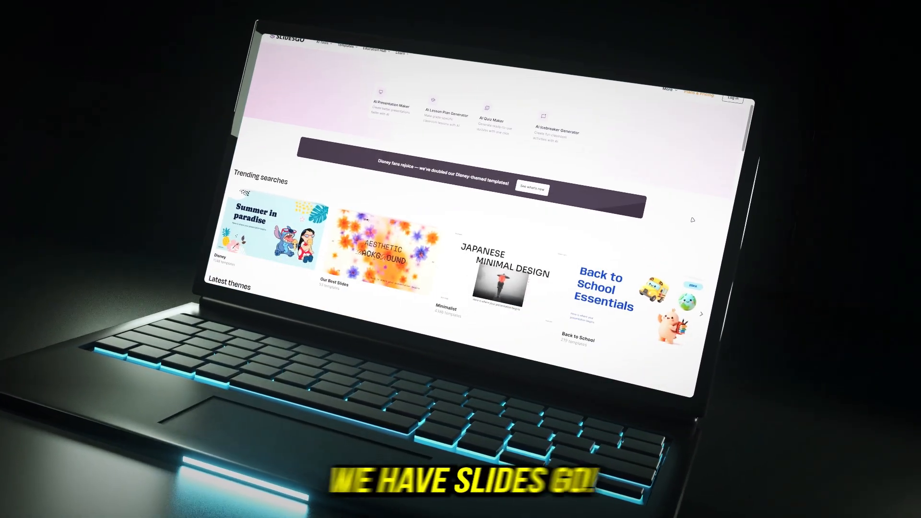
Scroll the Slidesclass teacher listing and select the Building a Story Together template.
scroll(down, 3)
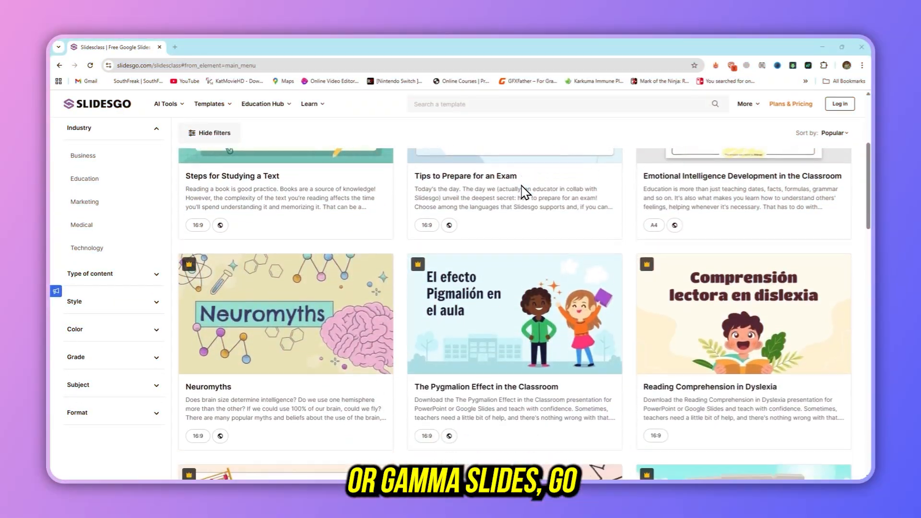
scroll(down, 3)
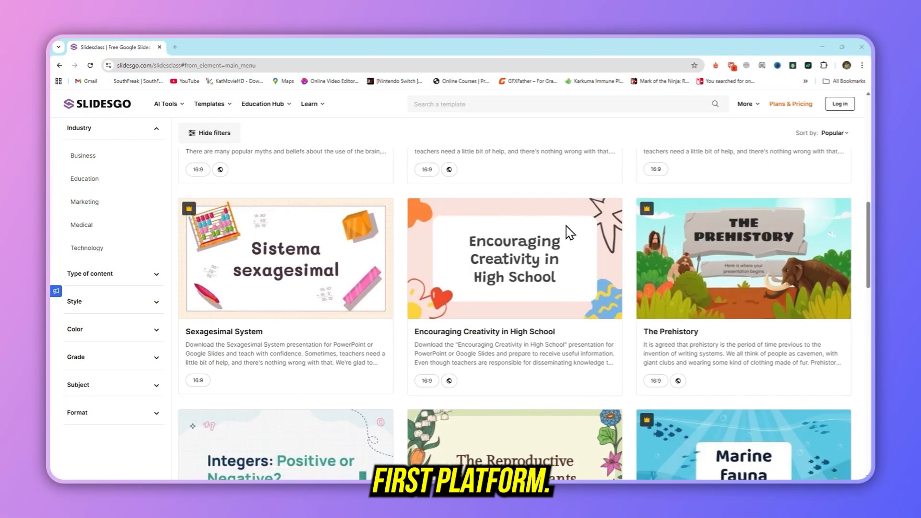
scroll(down, 3)
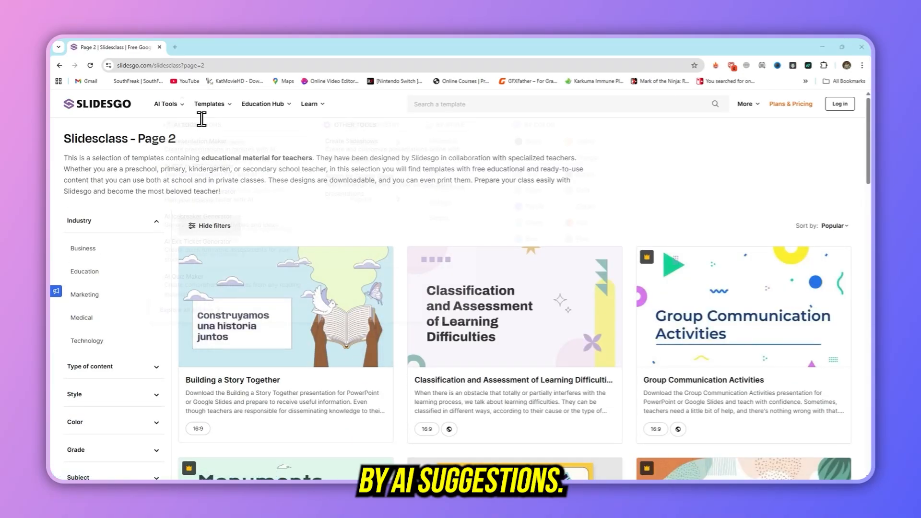
click(209, 104)
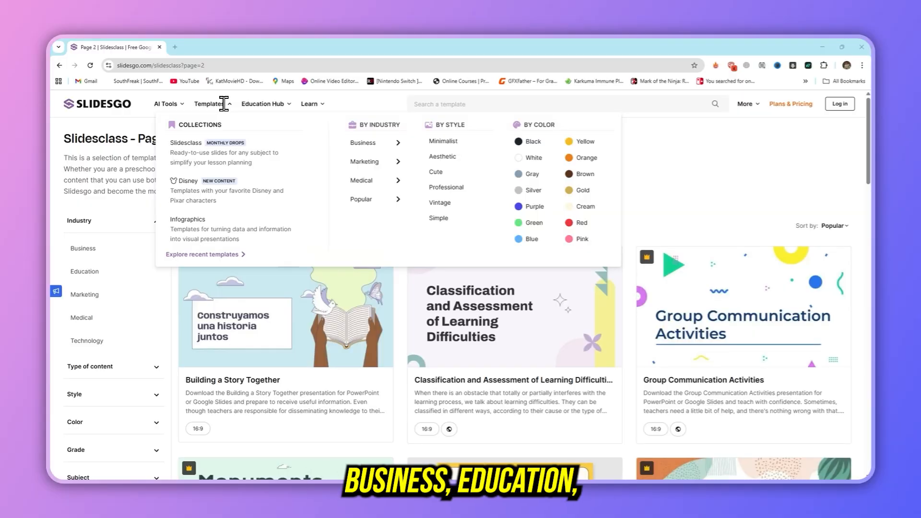
click(263, 104)
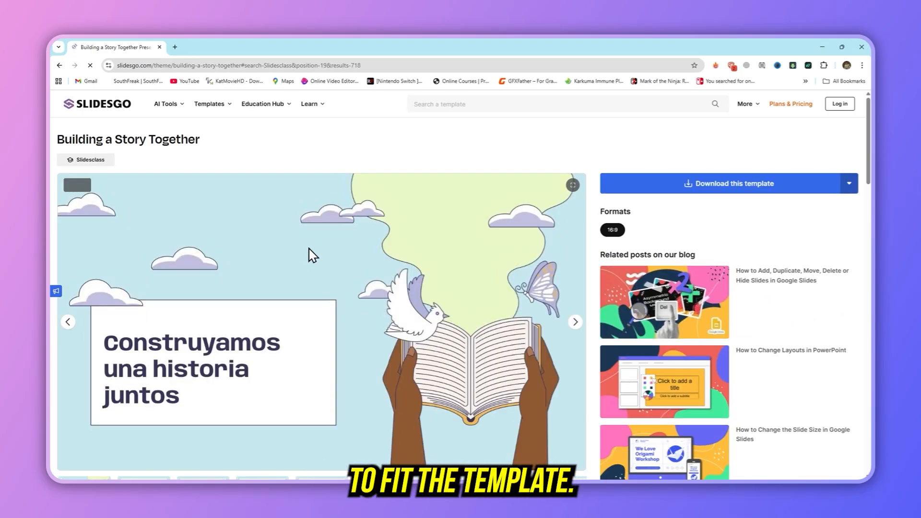
scroll(down, 3)
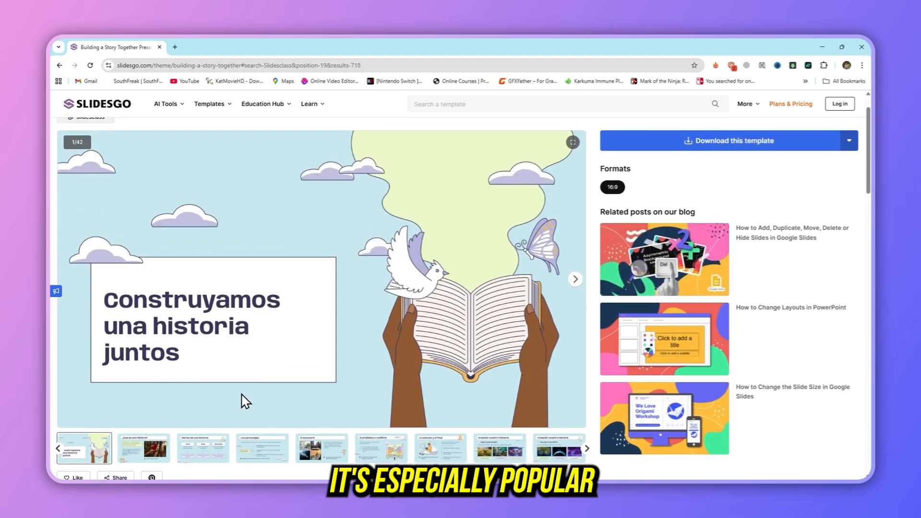
click(221, 448)
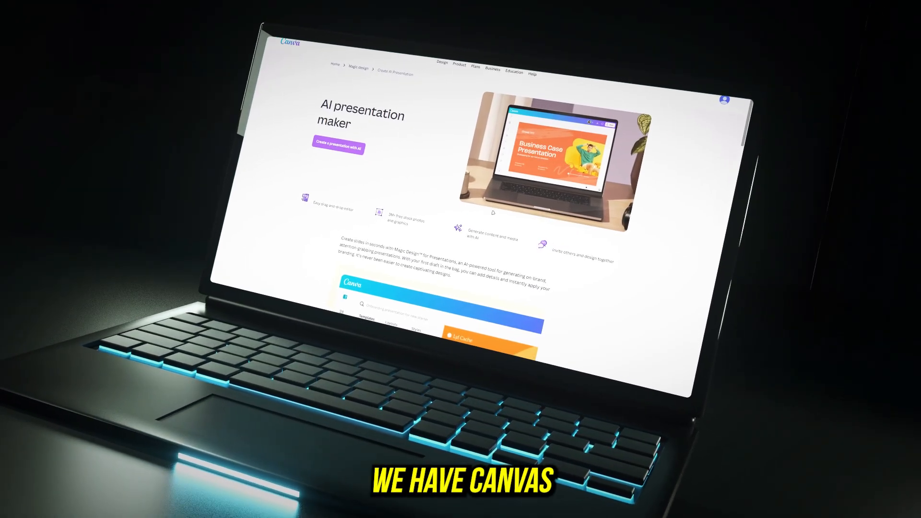
Scroll the Canva AI presentation maker page and view Magic Design results for the travel giveaway post.
scroll(down, 3)
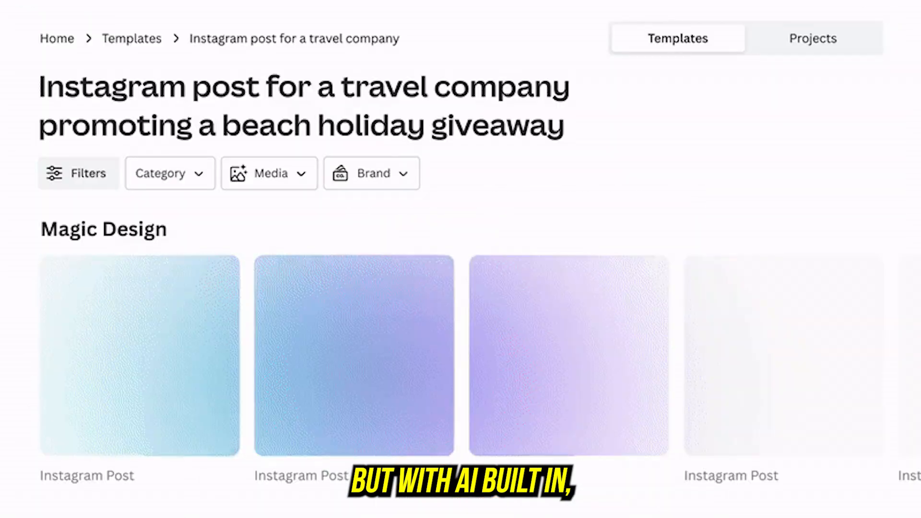
click(370, 173)
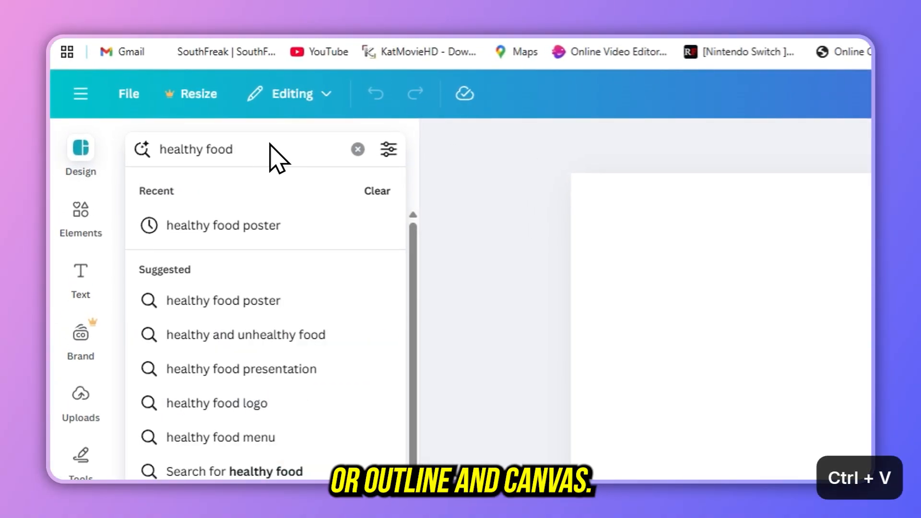
Add Healthy Food title, founder greeting and a third page from templates.
click(223, 224)
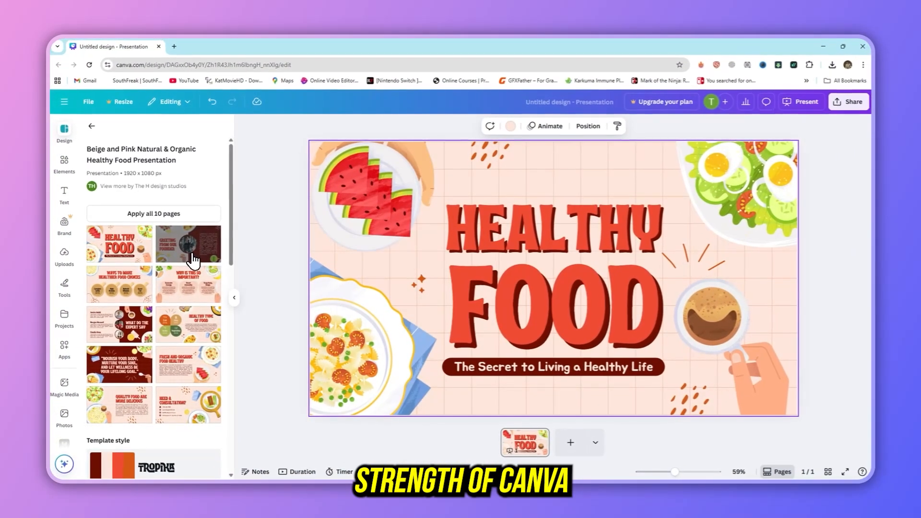
click(187, 243)
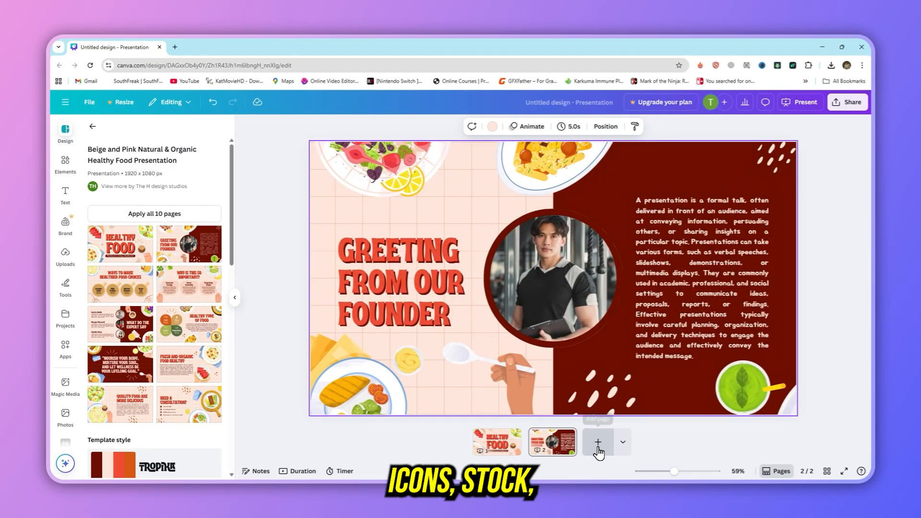
click(598, 442)
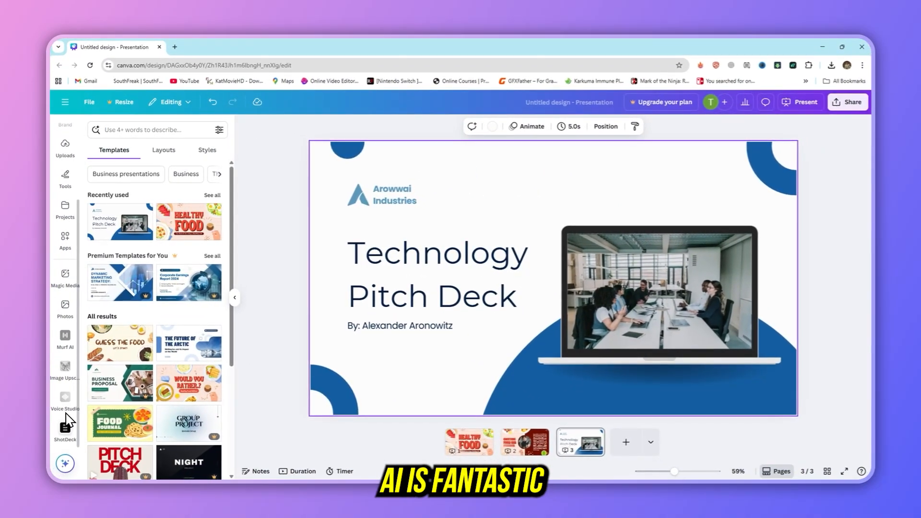
Switch to the ShotDeck app and back to the Design panel.
click(64, 428)
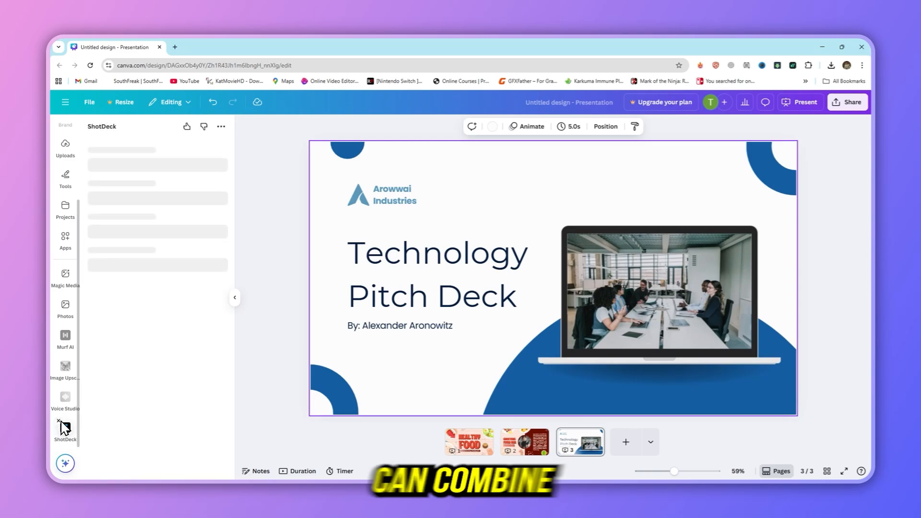
mouse_move(128, 172)
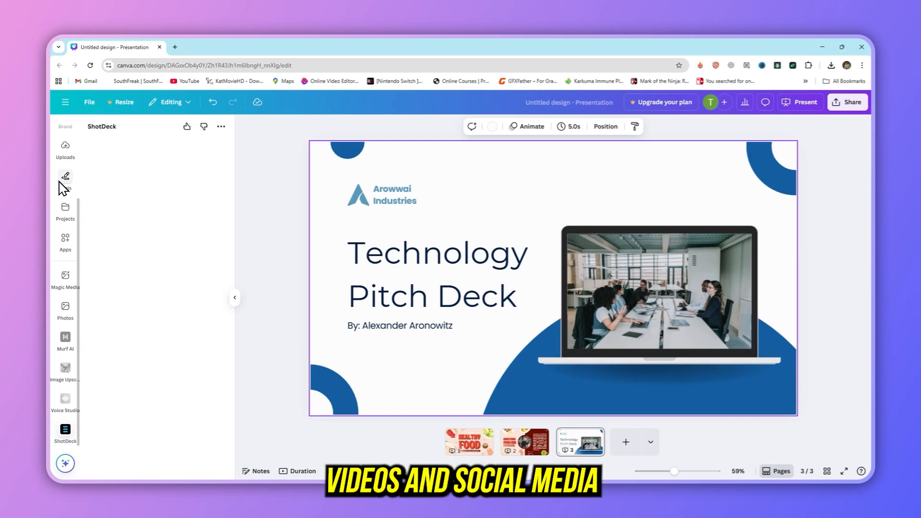
click(64, 180)
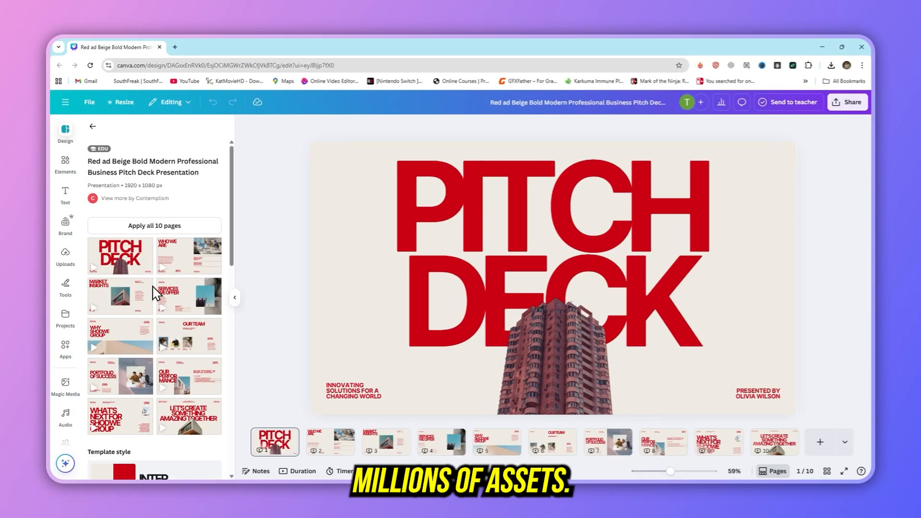
Browse Elements and Apps, then select the tower photo on the title slide.
click(65, 163)
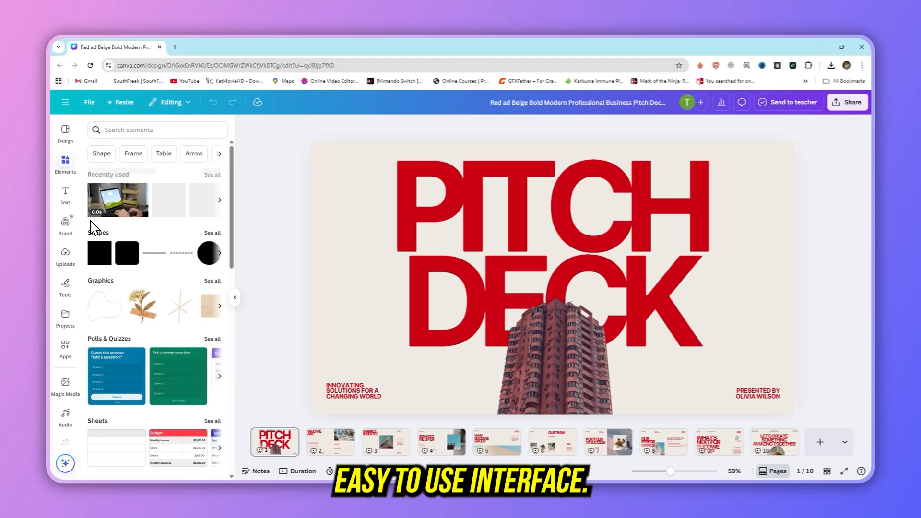
click(546, 341)
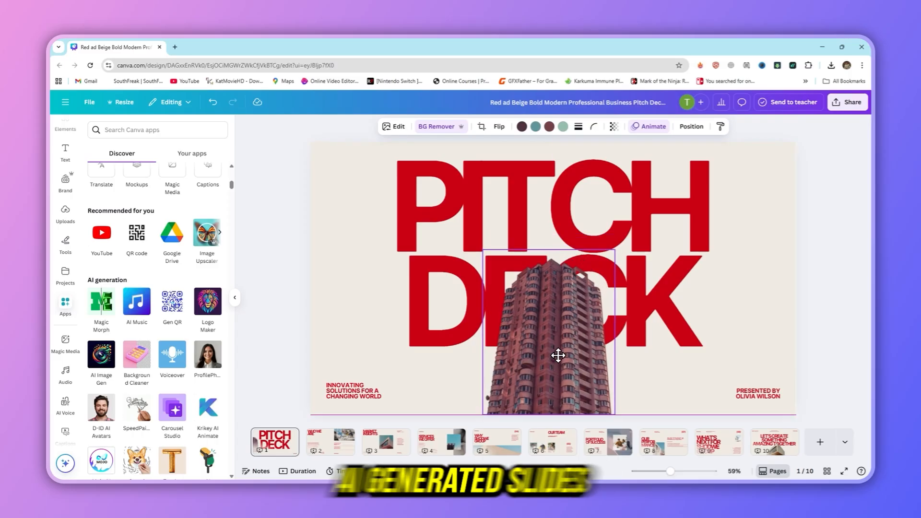
click(440, 441)
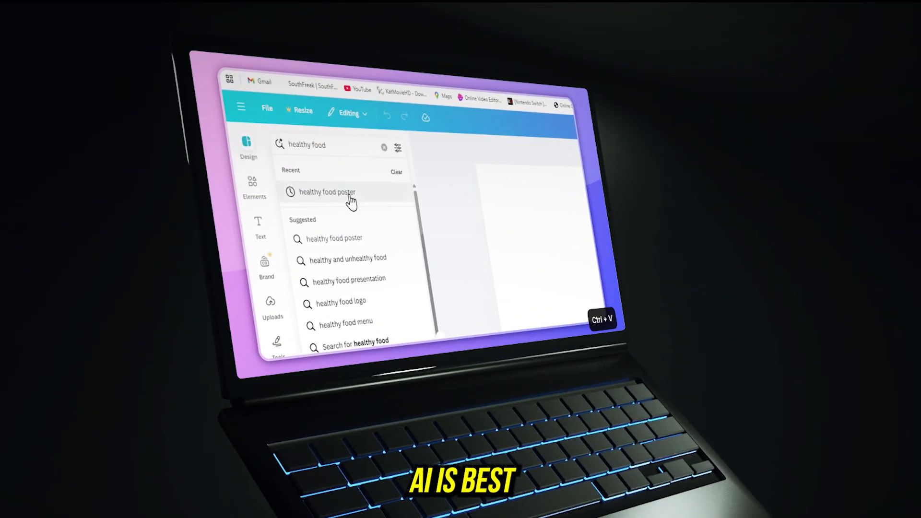
Reach Visme's presentation template gallery via Try It Free under Presentations.
click(327, 192)
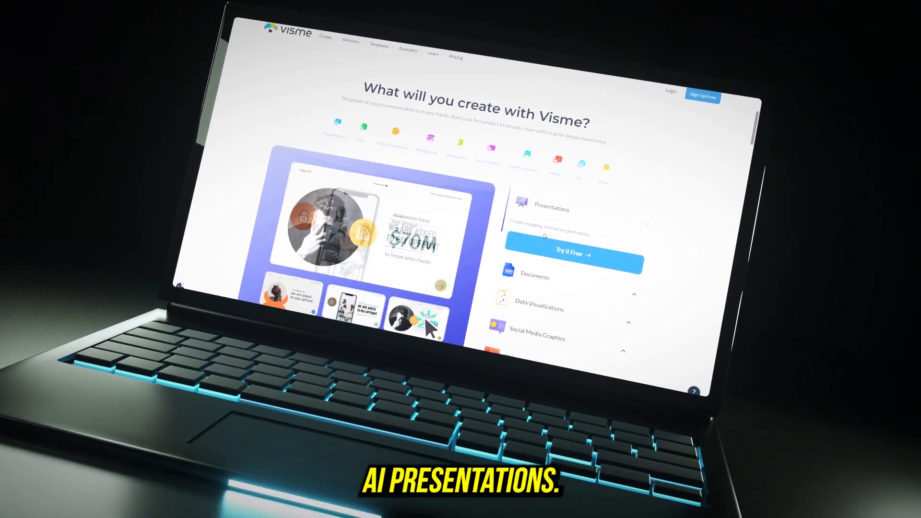
click(573, 254)
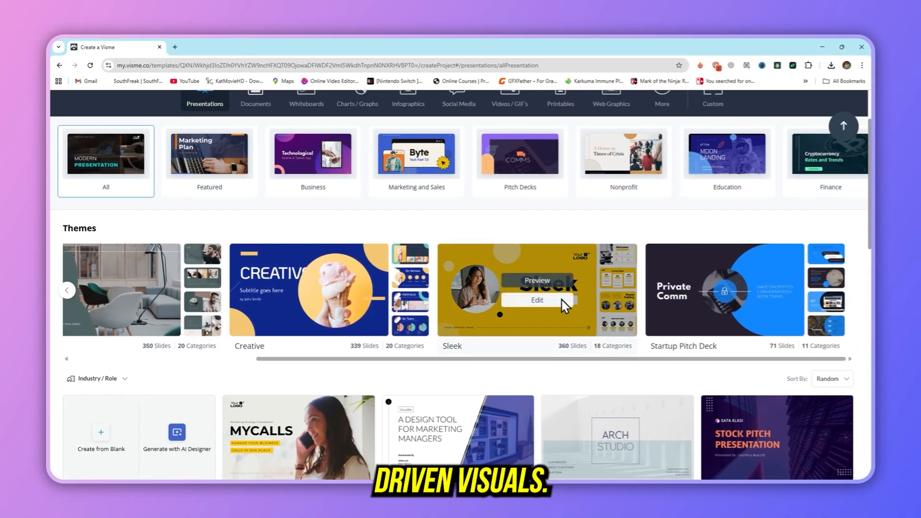
Scroll the template list down to the Robo-Advisory Platform business case.
scroll(down, 3)
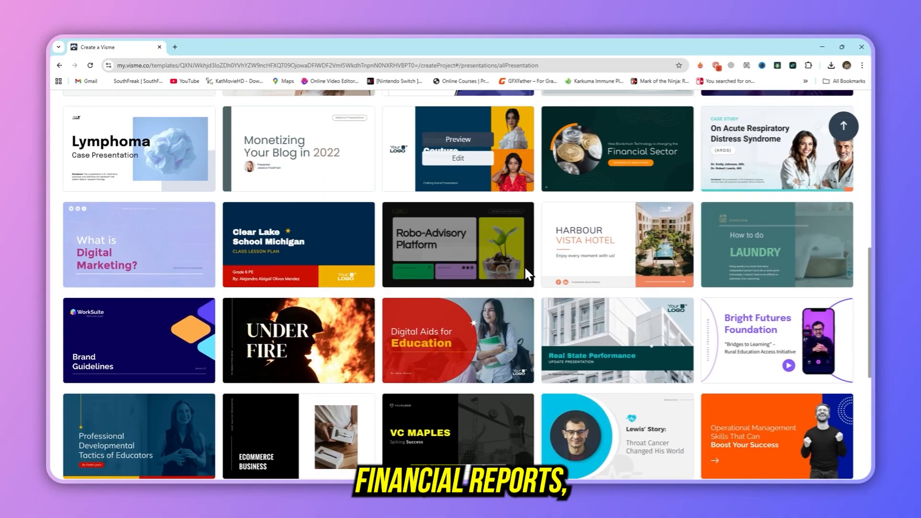
scroll(down, 3)
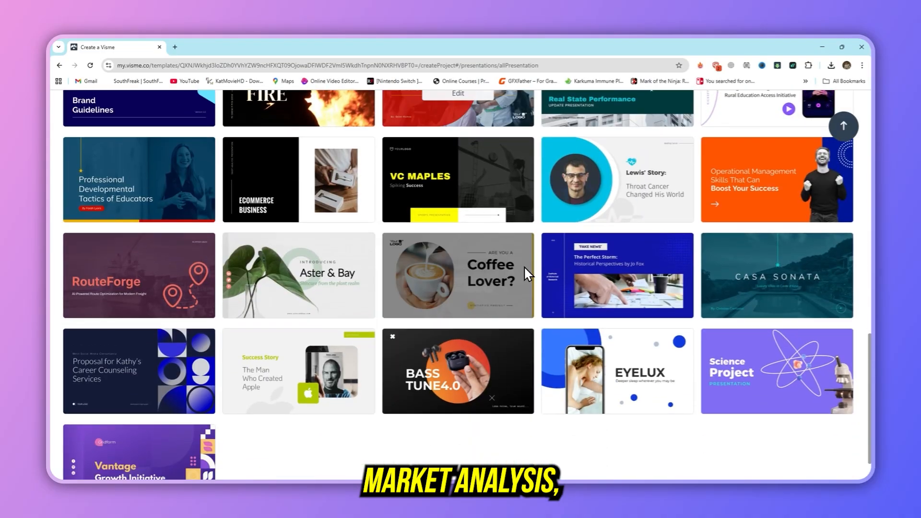
scroll(down, 3)
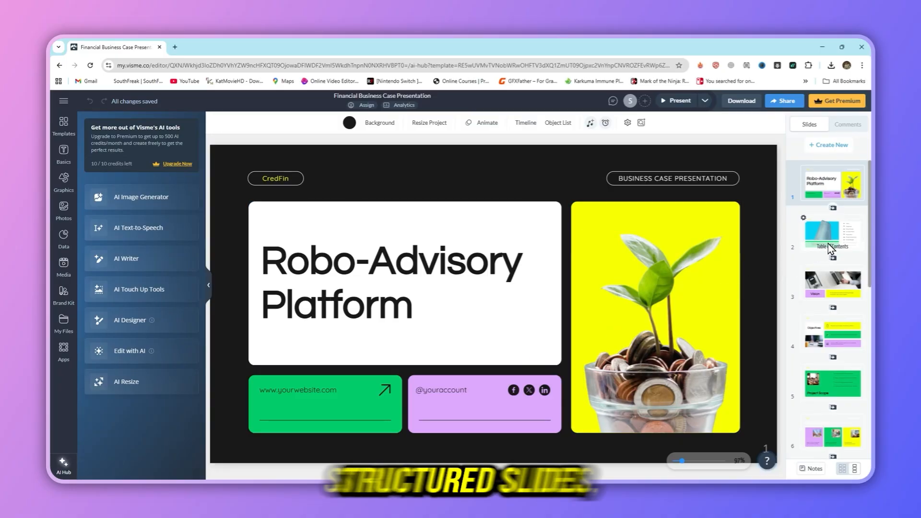
Insert a pie chart on the Vision slide from Charts & Graphs and close its data editor.
click(832, 284)
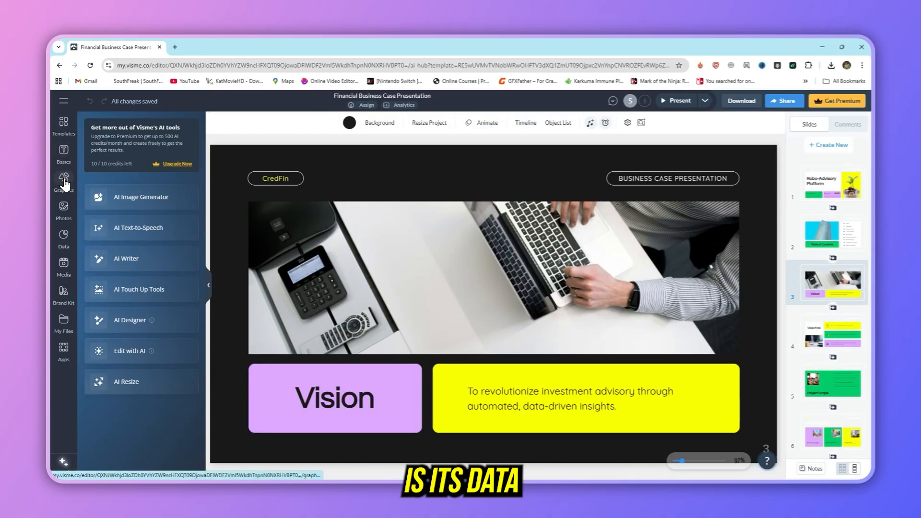
click(63, 179)
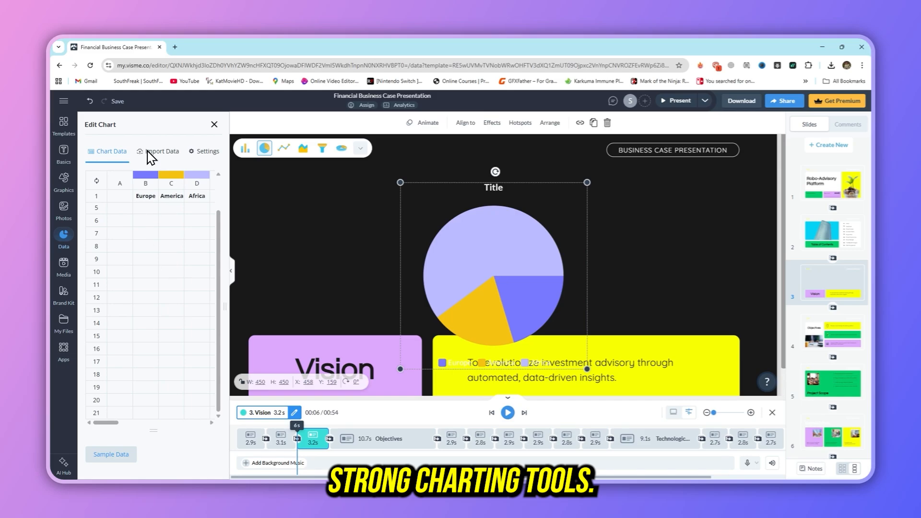
click(214, 124)
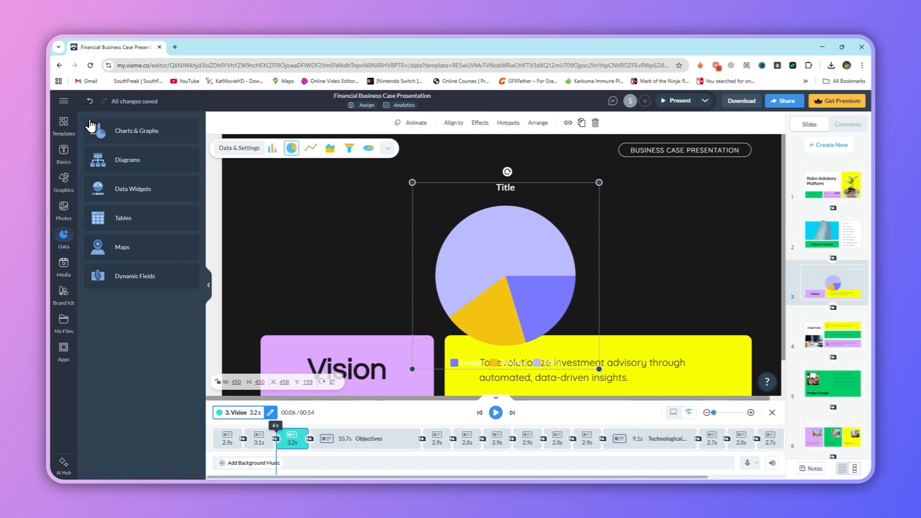